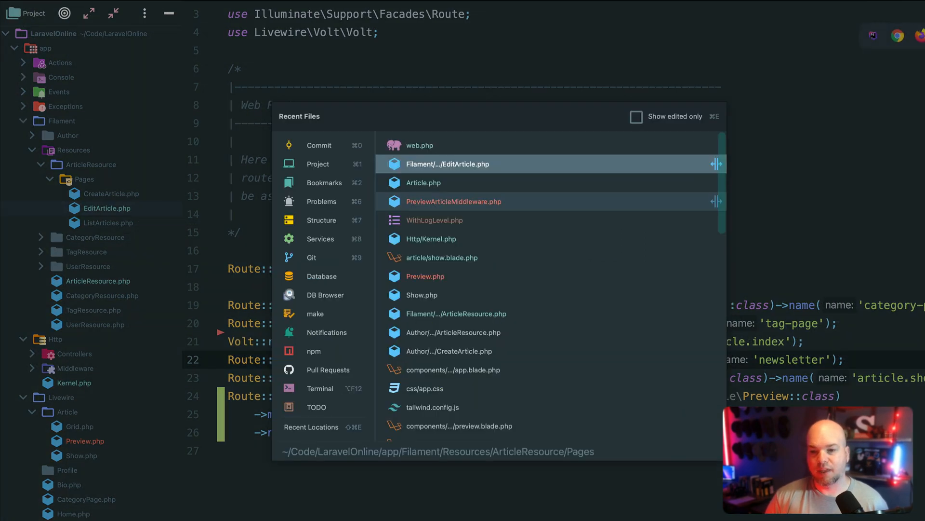
# Open Filament's EditArticle.php from the Recent Files switcher
pyautogui.click(447, 163)
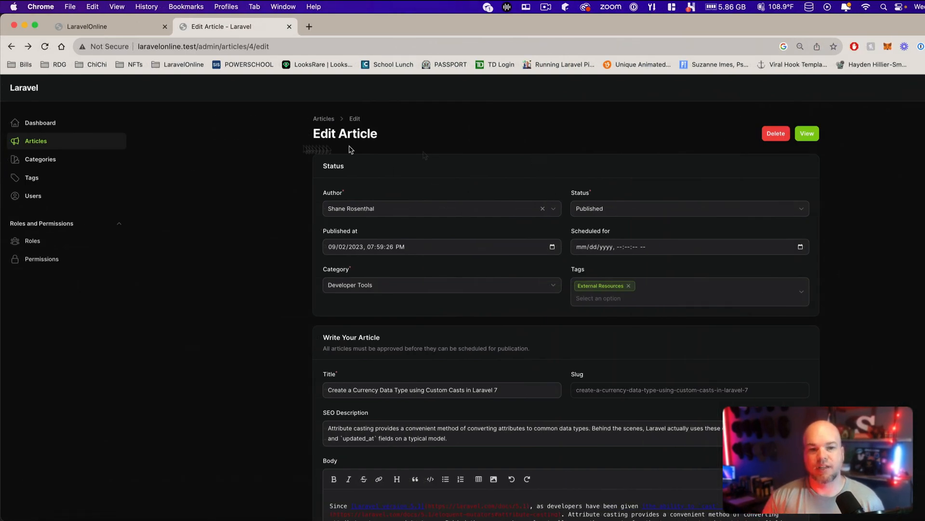
pyautogui.moveTo(242, 166)
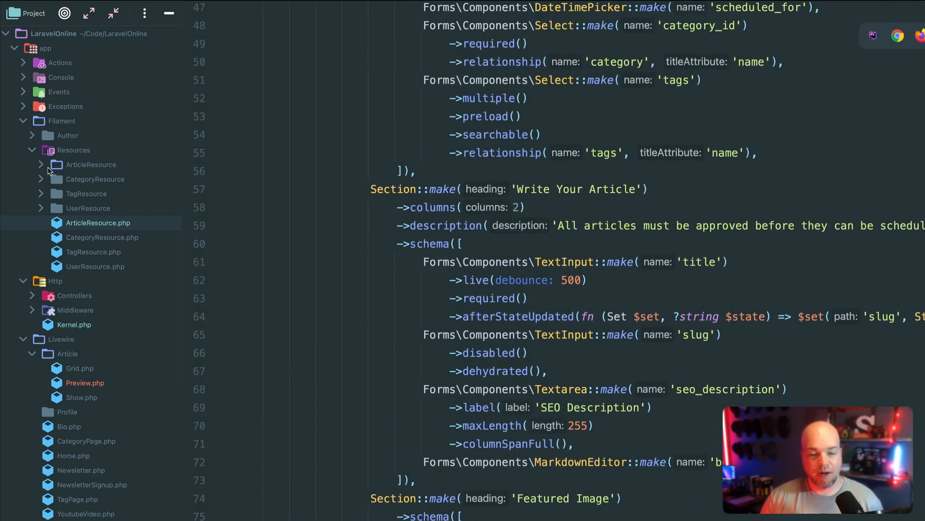
pyautogui.moveTo(89, 169)
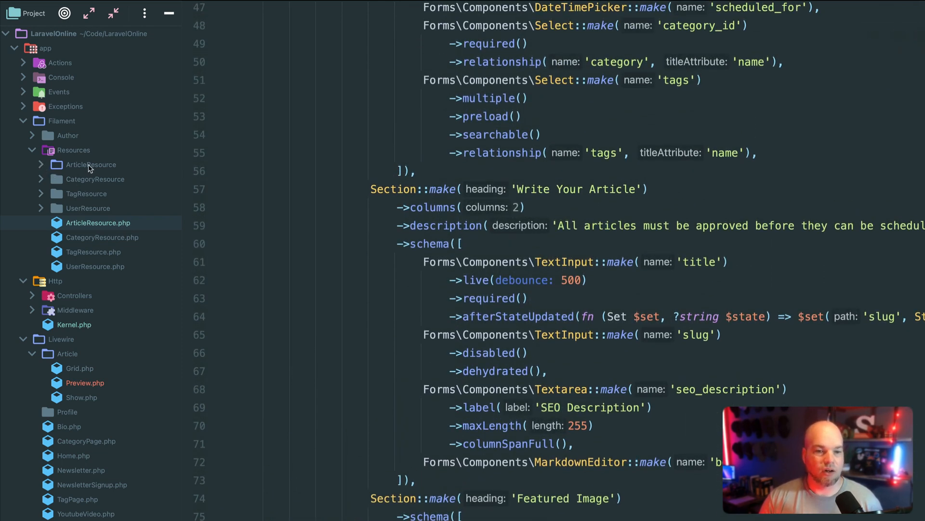
# Expand the ArticleResource folder in the Project tree to reveal its Pages files
pyautogui.click(90, 164)
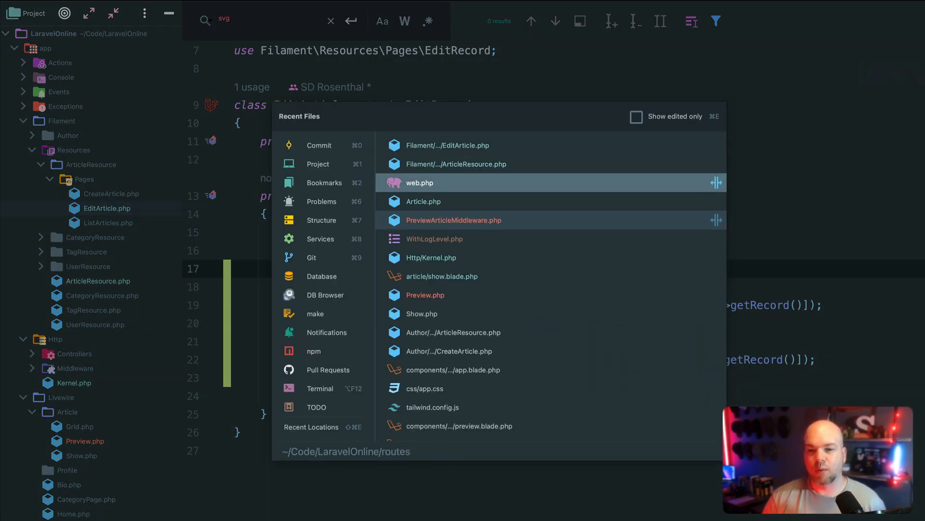
# Open web.php and inspect the /articles/{article:slug}/preview route's middleware
pyautogui.click(420, 182)
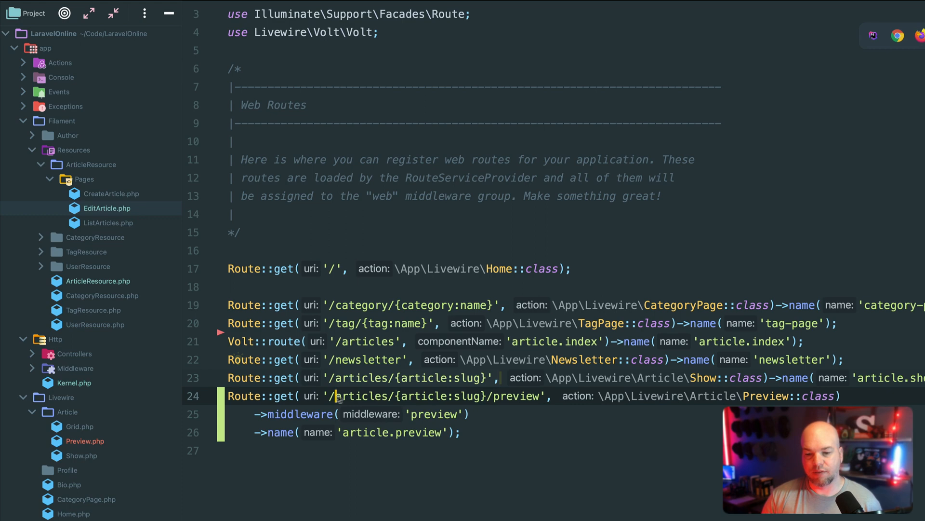
pyautogui.doubleClick(520, 395)
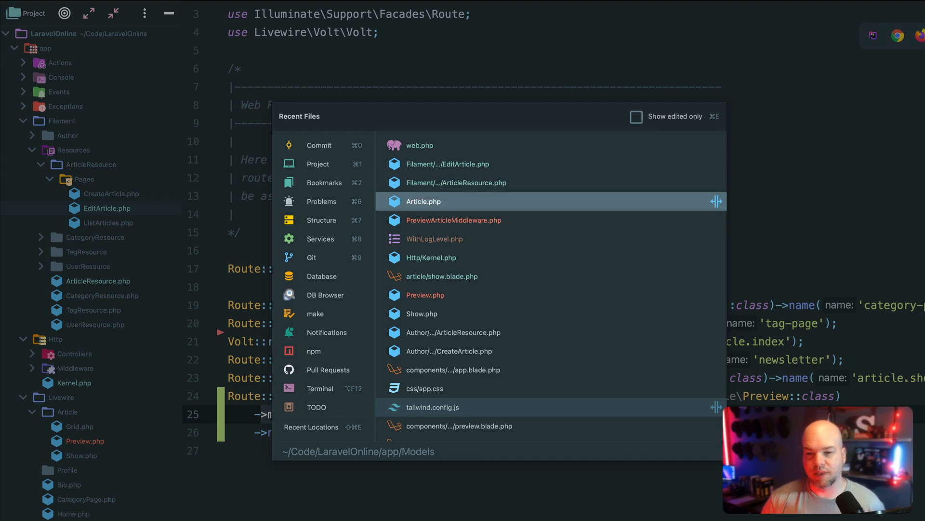
# Open Article.php, then PreviewArticleMiddleware.php, and inspect its whereSlug lookup
pyautogui.click(454, 220)
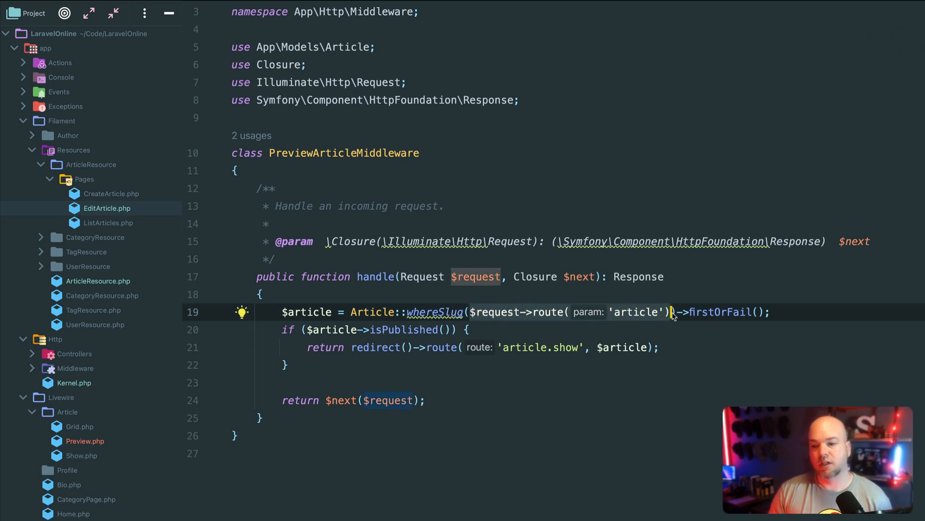
pyautogui.moveTo(671, 312)
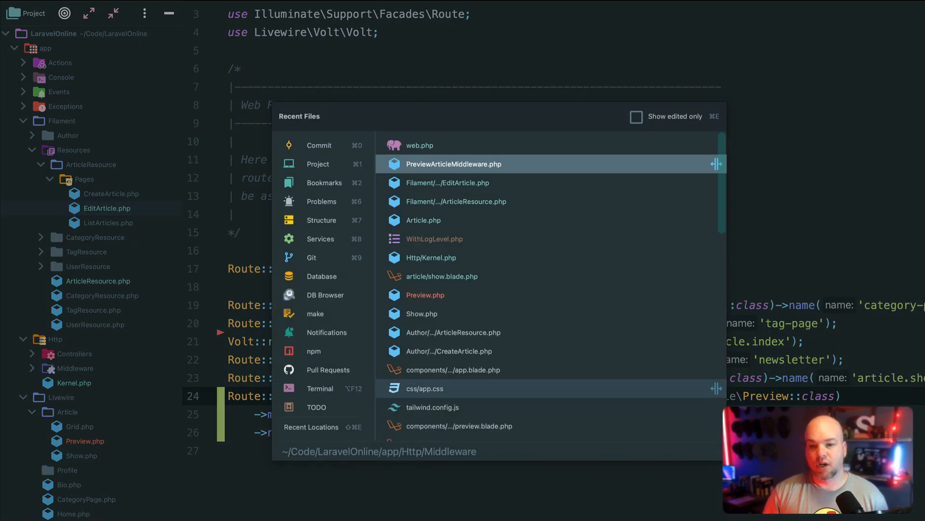
pyautogui.click(454, 164)
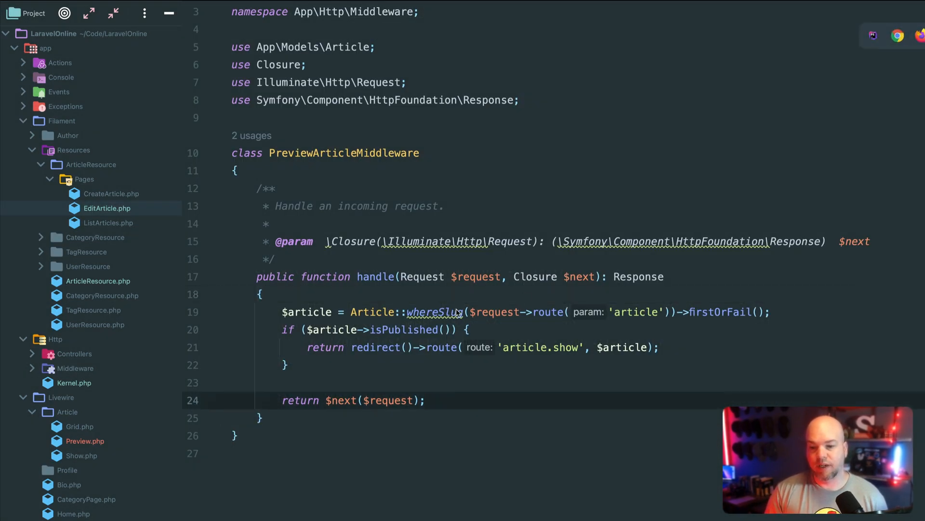
pyautogui.click(635, 312)
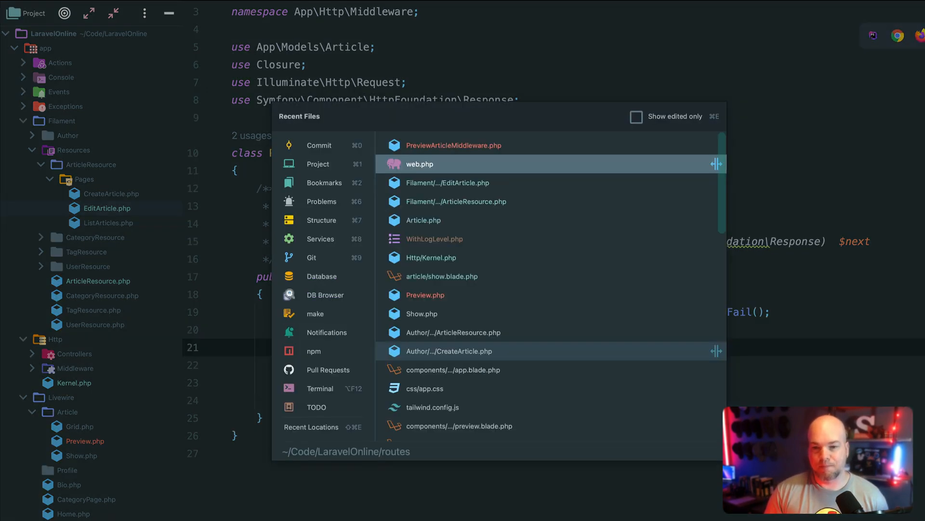
# Set the article's Status to Draft and use the View button to open its preview URL
pyautogui.click(419, 163)
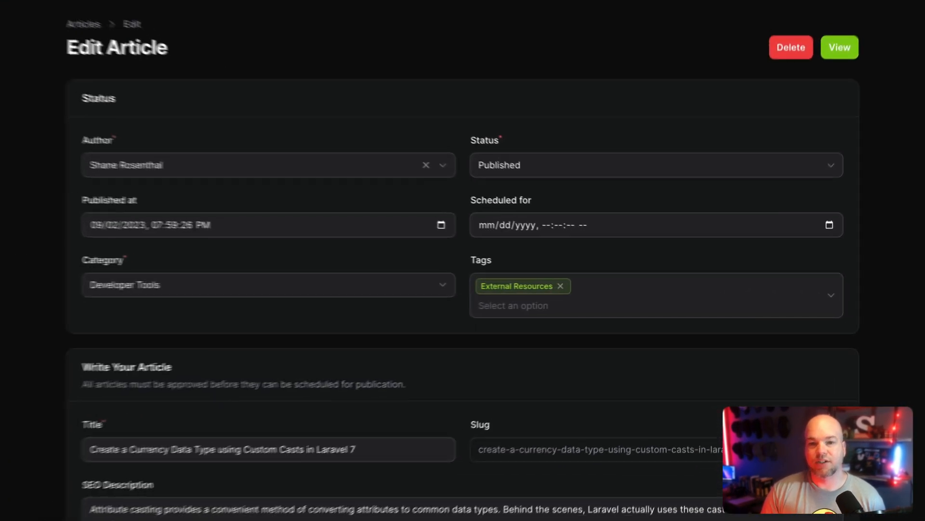
pyautogui.click(654, 165)
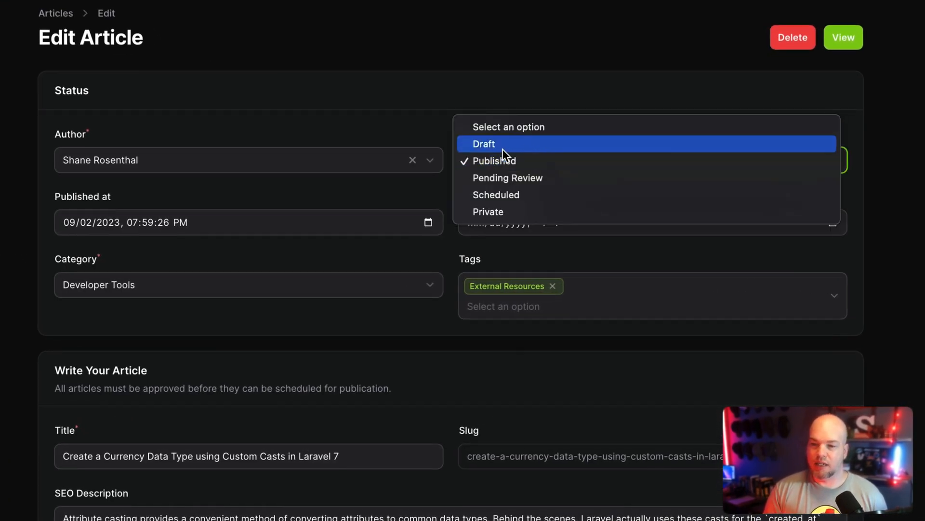
pyautogui.scroll(-3)
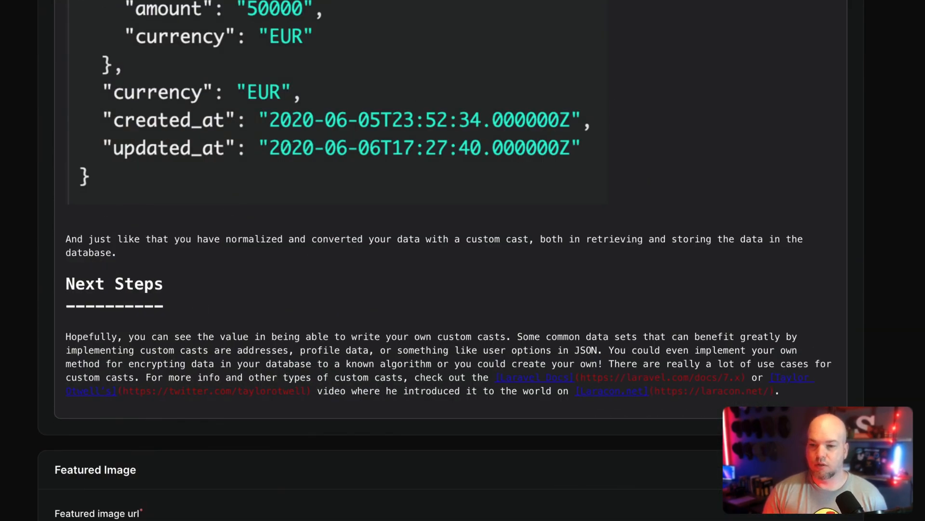
pyautogui.scroll(3)
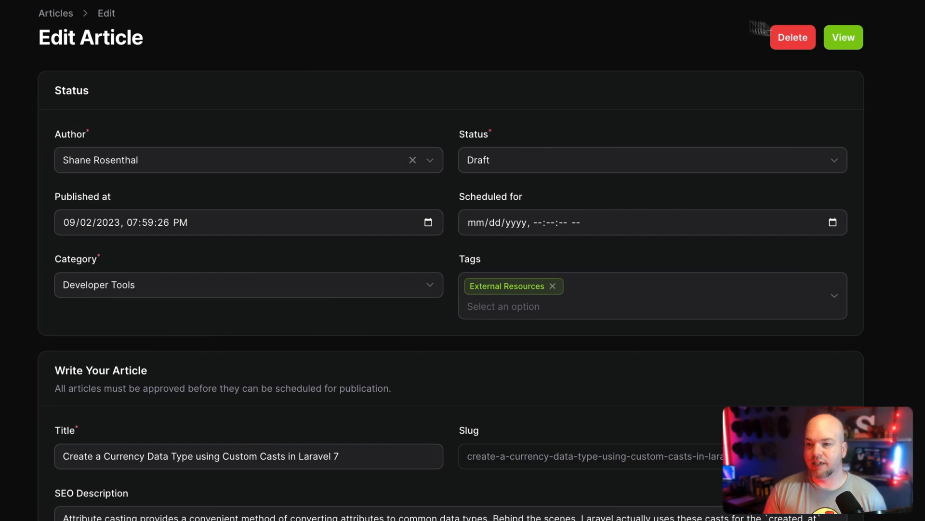
pyautogui.click(843, 37)
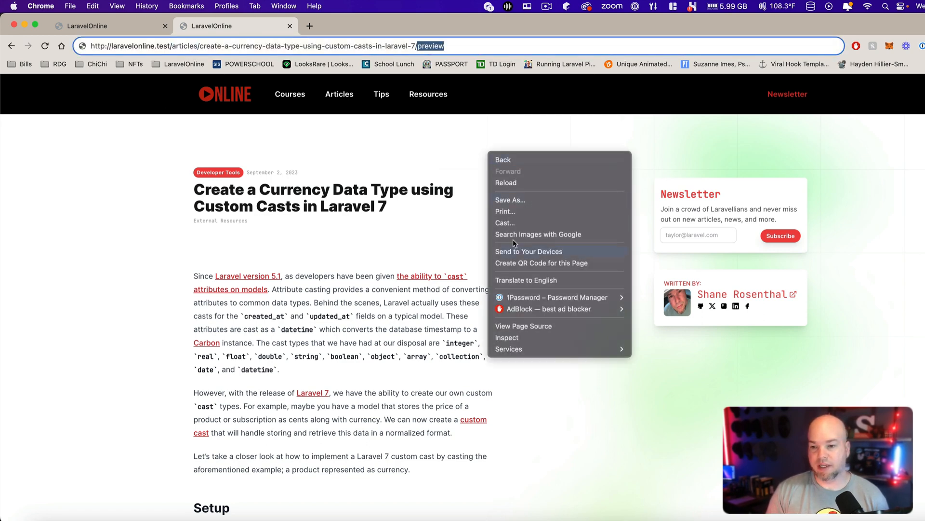
# View the draft preview's page source, confirming only the plain LaravelOnline title without SEO tags
pyautogui.click(523, 326)
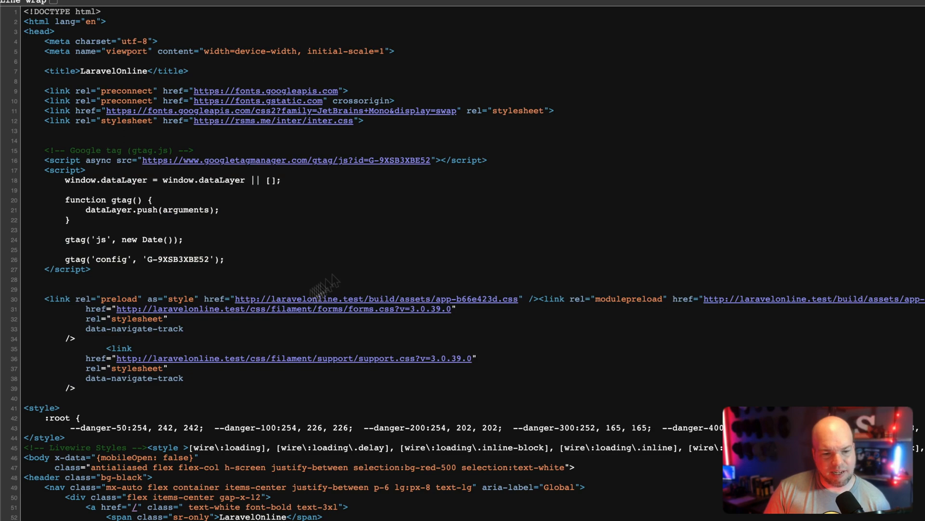
pyautogui.scroll(-3)
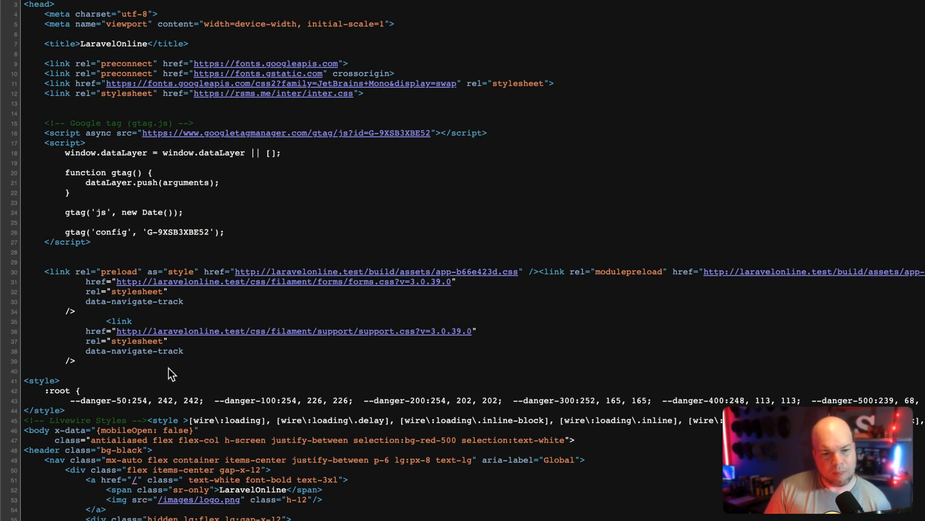
pyautogui.moveTo(254, 337)
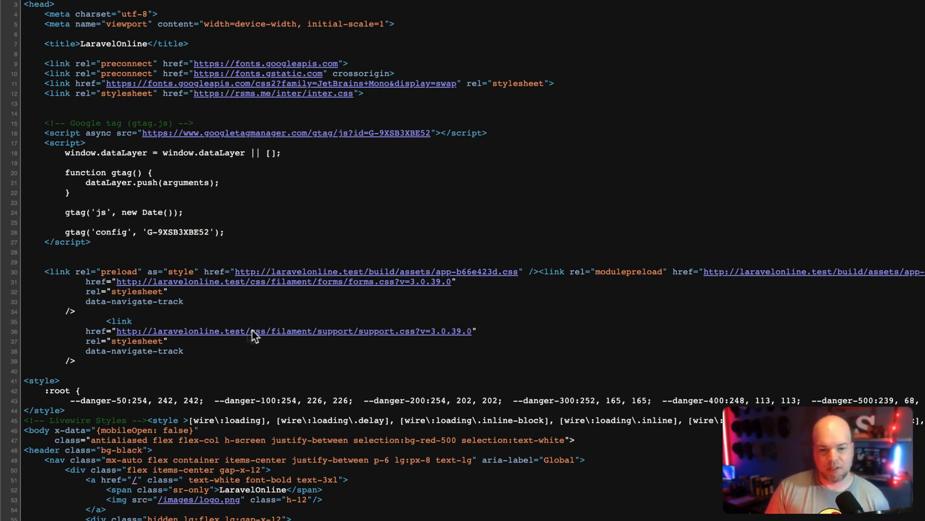
pyautogui.click(231, 25)
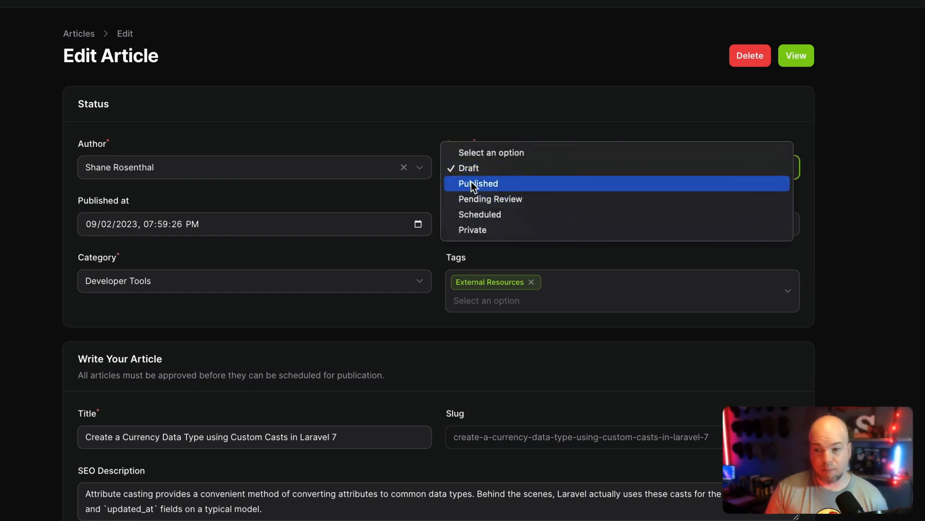
# Switch Status to Published, view the article, and check its description, author, Open Graph, Twitter tags
pyautogui.click(478, 184)
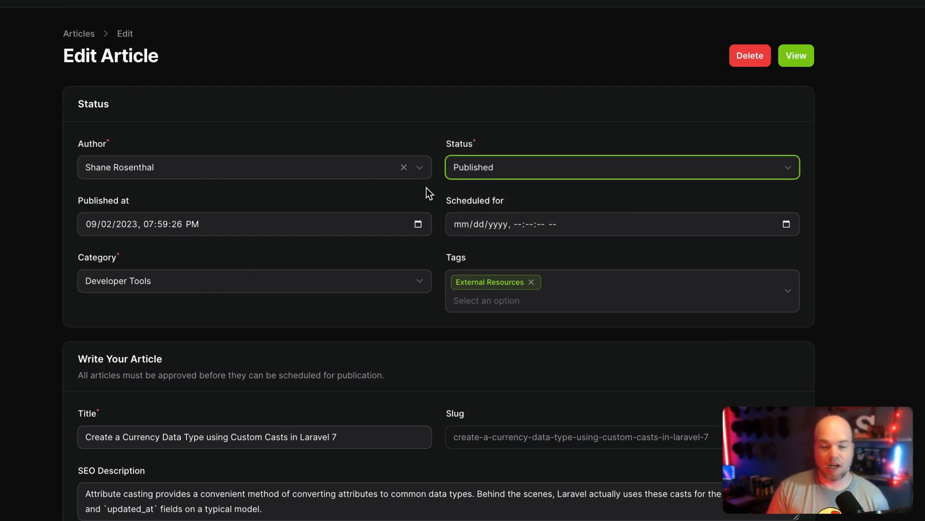
pyautogui.click(796, 56)
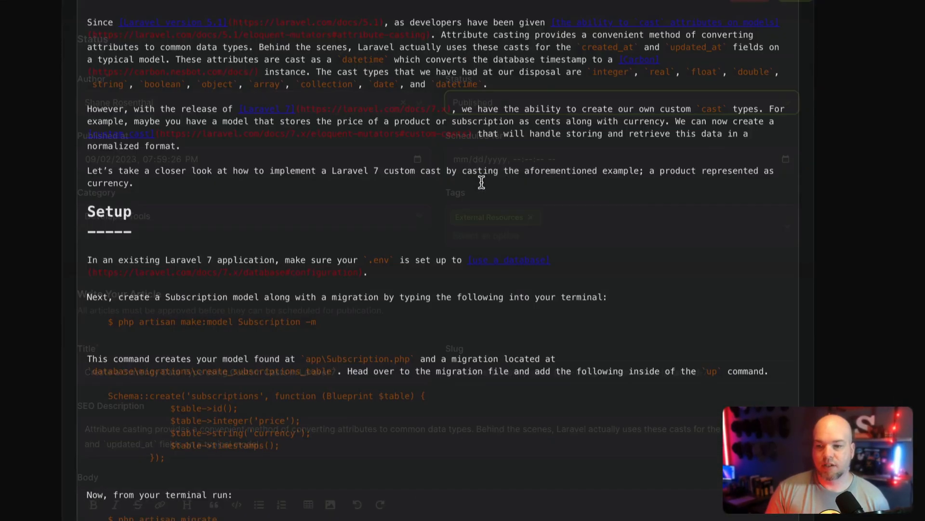
pyautogui.scroll(-3)
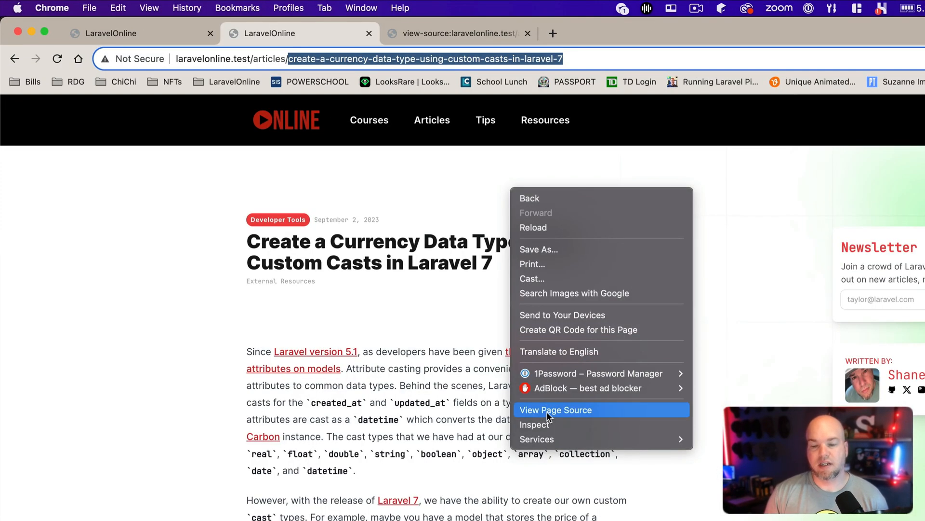
pyautogui.click(555, 409)
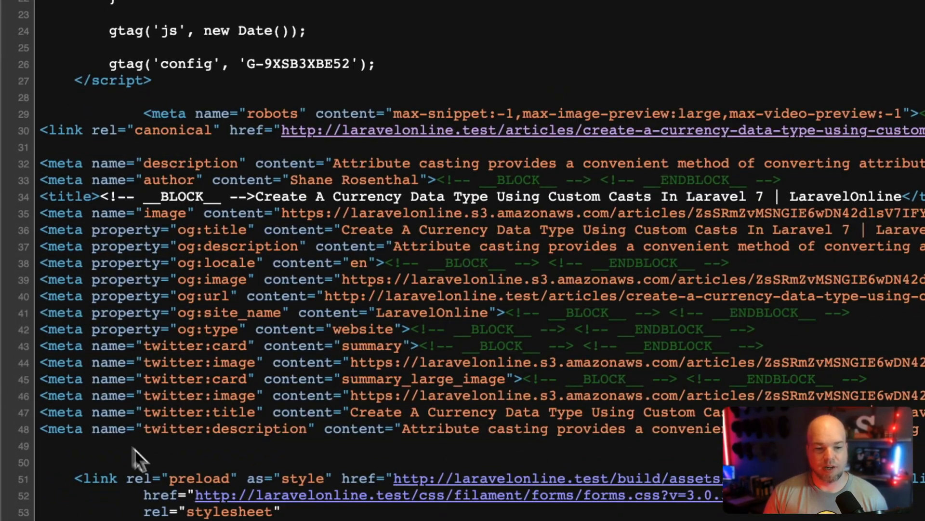